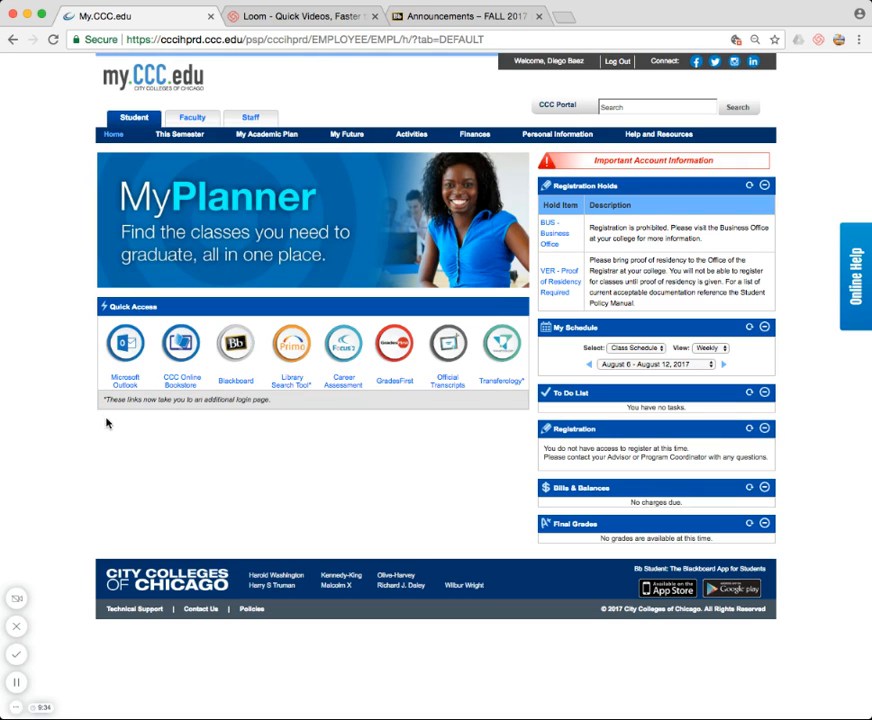
{"action": "mouse_move", "coordinate": [234, 437]}
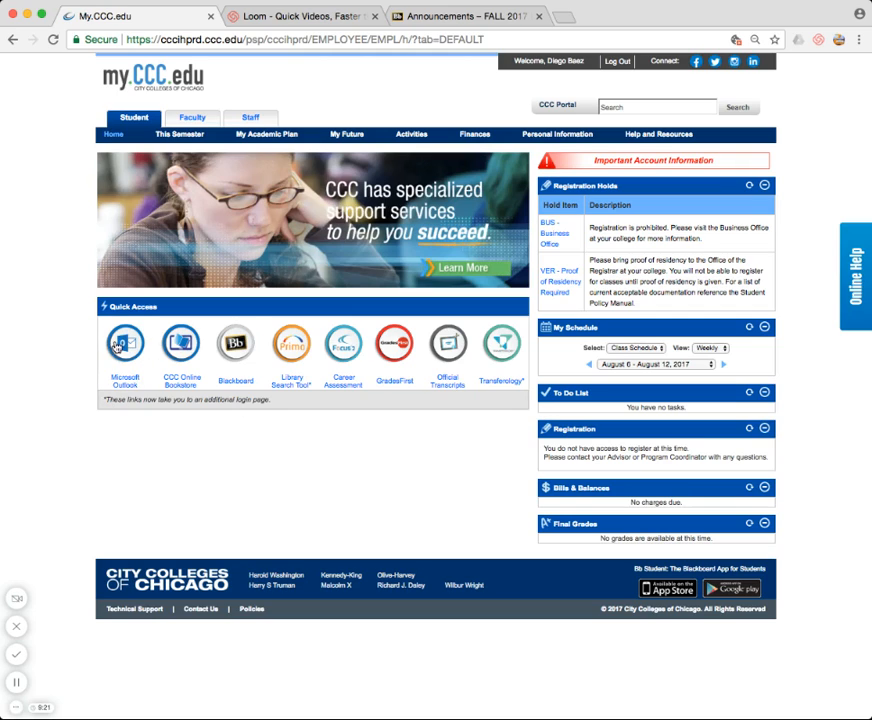
- Open Microsoft Outlook from Quick Access on the my.CCC.edu Student home page
{"action": "left_click", "coordinate": [124, 343]}
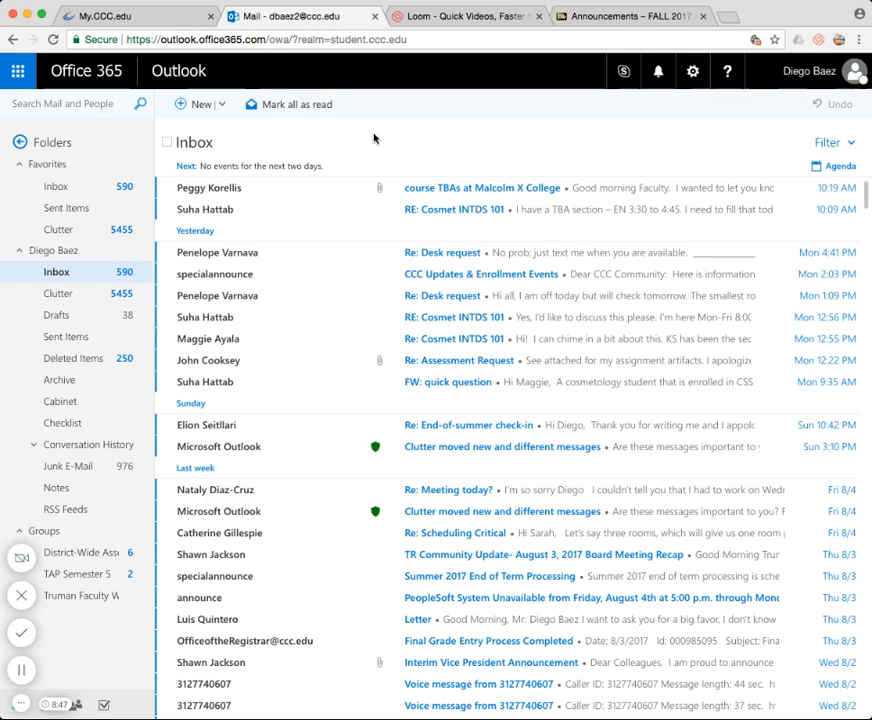
{"action": "mouse_move", "coordinate": [540, 158]}
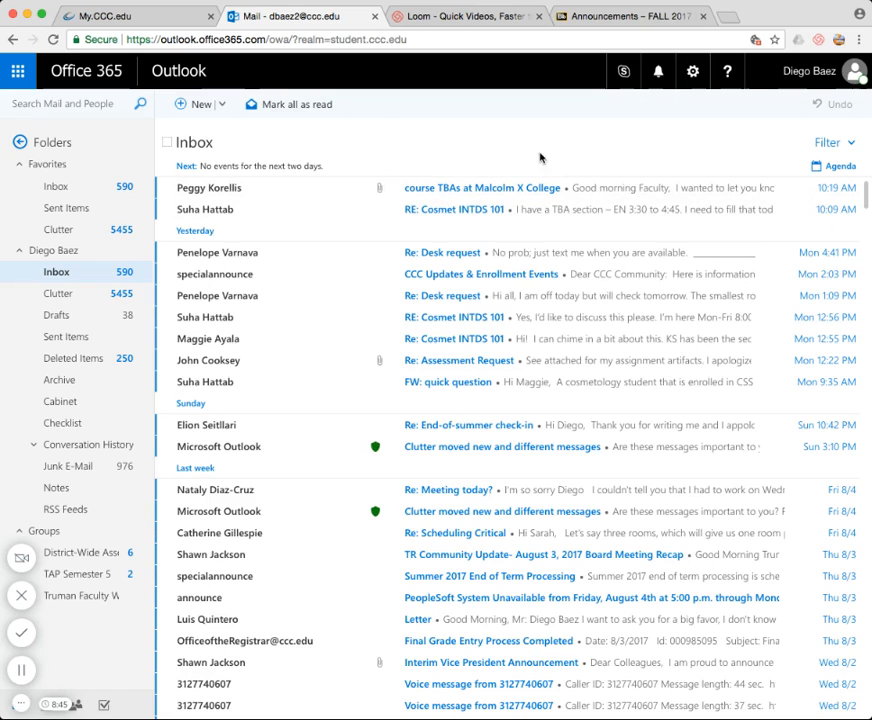
{"action": "mouse_move", "coordinate": [505, 140]}
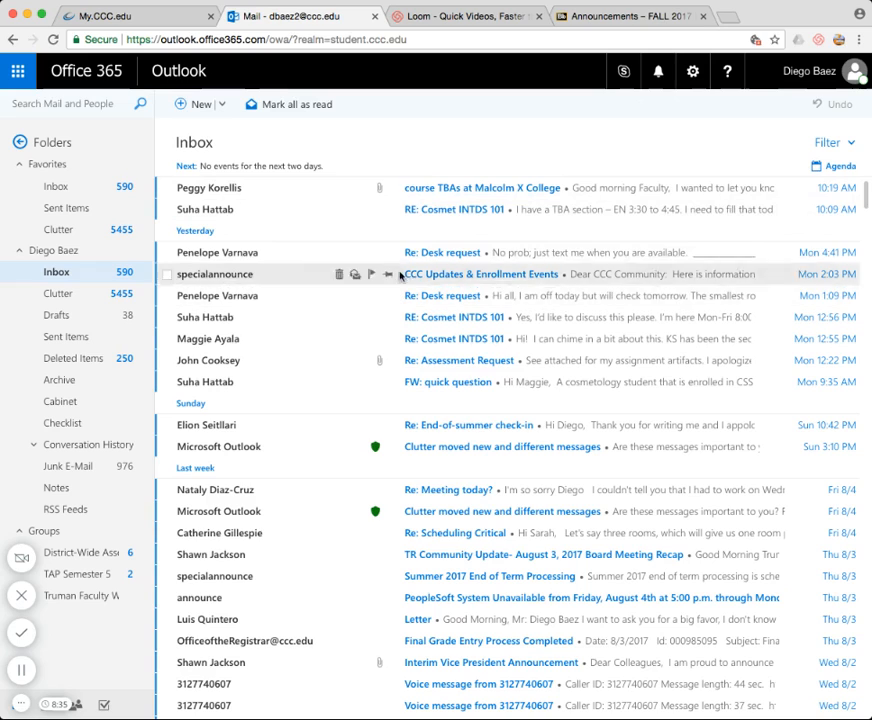
- Browse the Inbox and Sent Items folders, then display the Clutter folder
{"action": "left_click", "coordinate": [56, 186]}
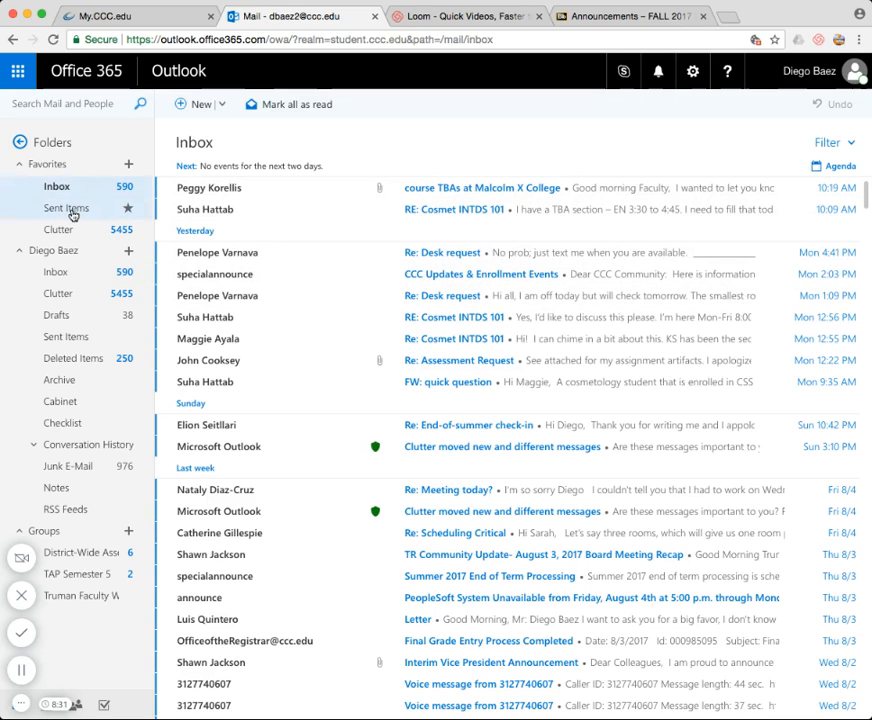
{"action": "left_click", "coordinate": [67, 207]}
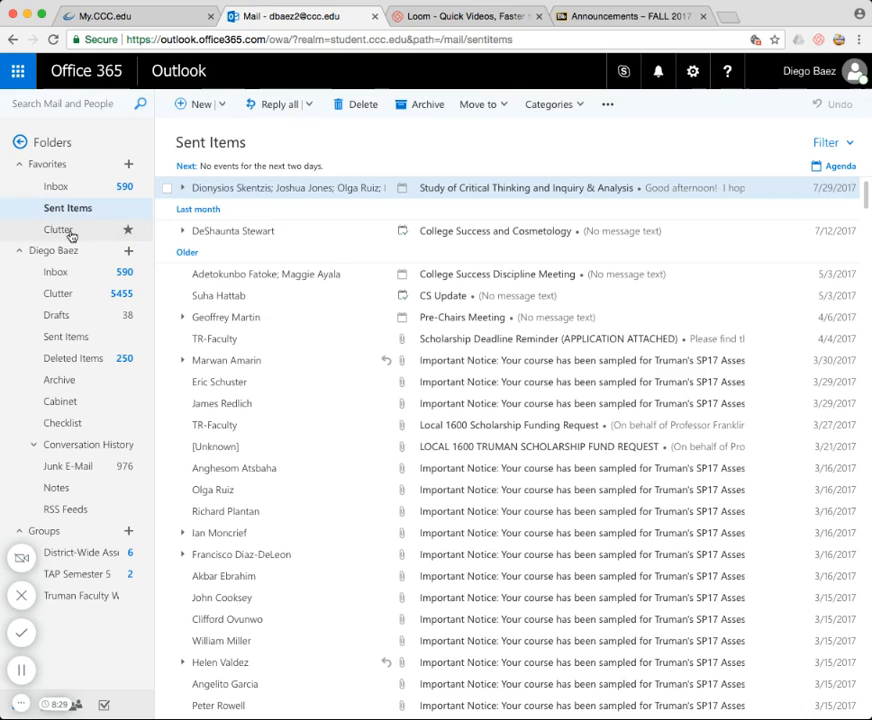
{"action": "left_click", "coordinate": [58, 229]}
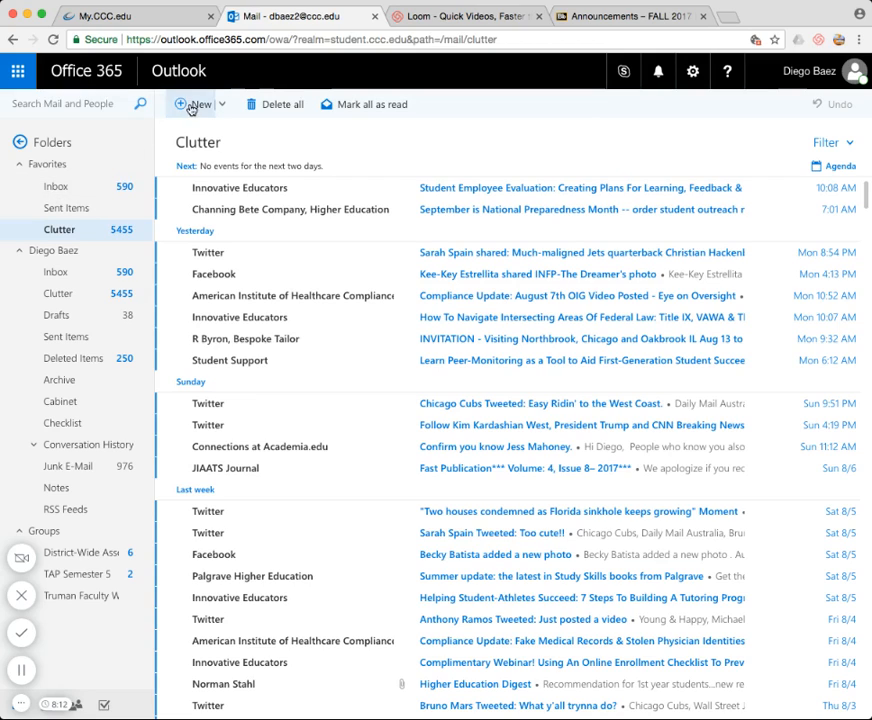
{"action": "mouse_move", "coordinate": [170, 110]}
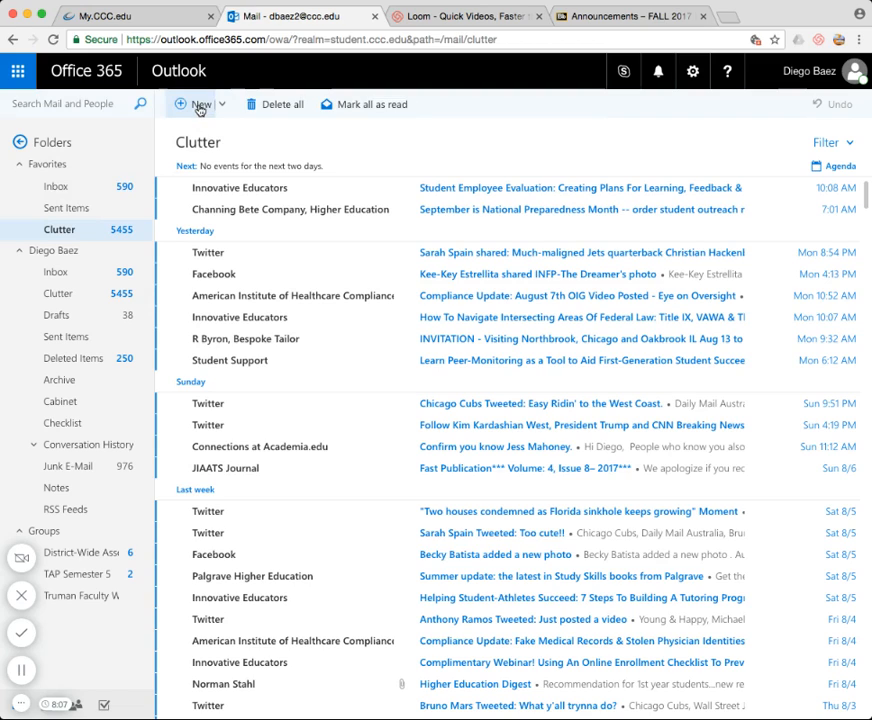
{"action": "left_click", "coordinate": [197, 104]}
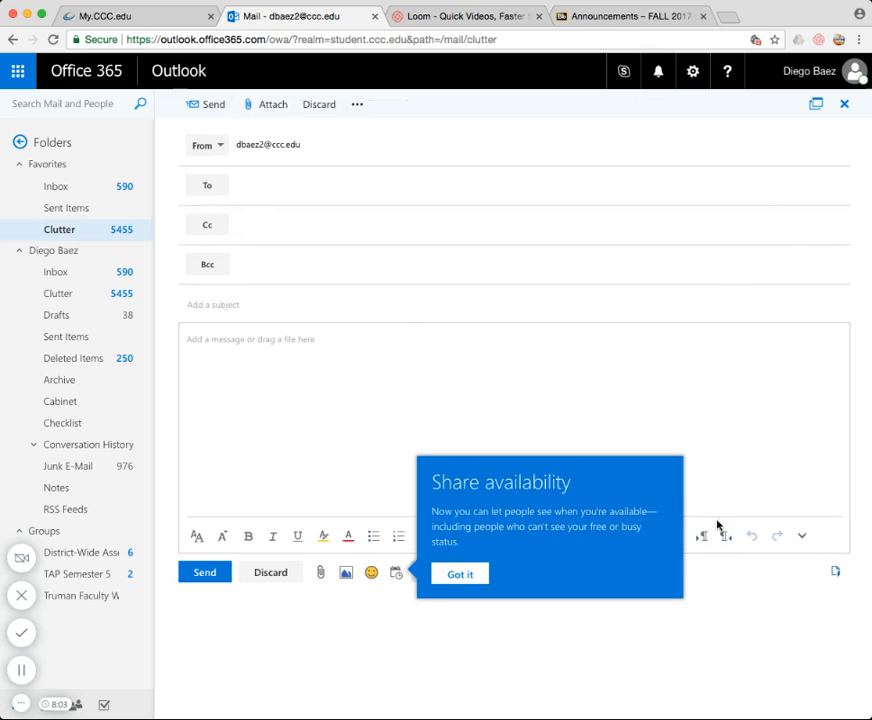
{"action": "left_click", "coordinate": [459, 573]}
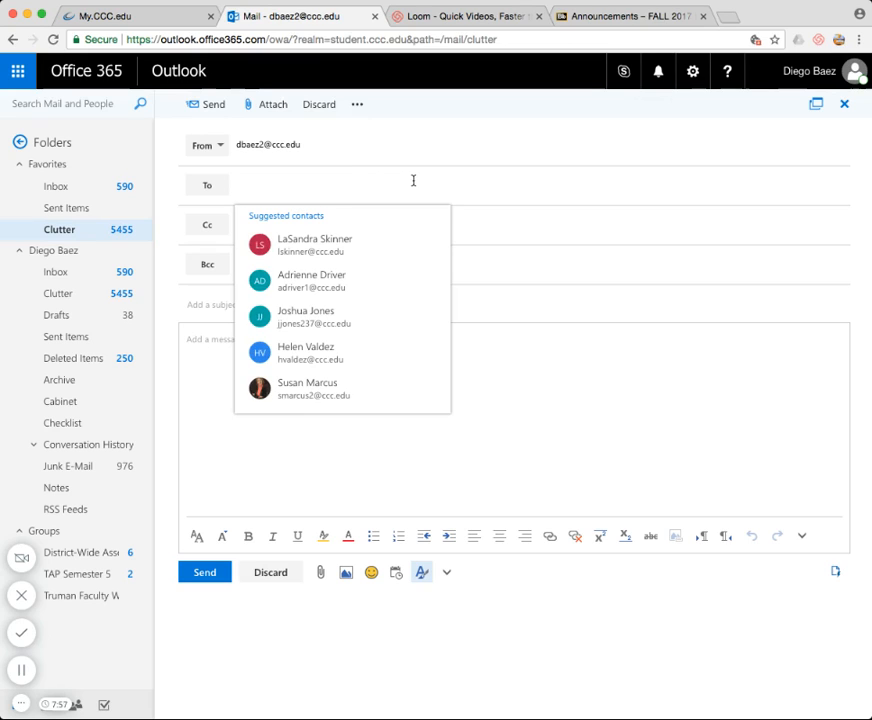
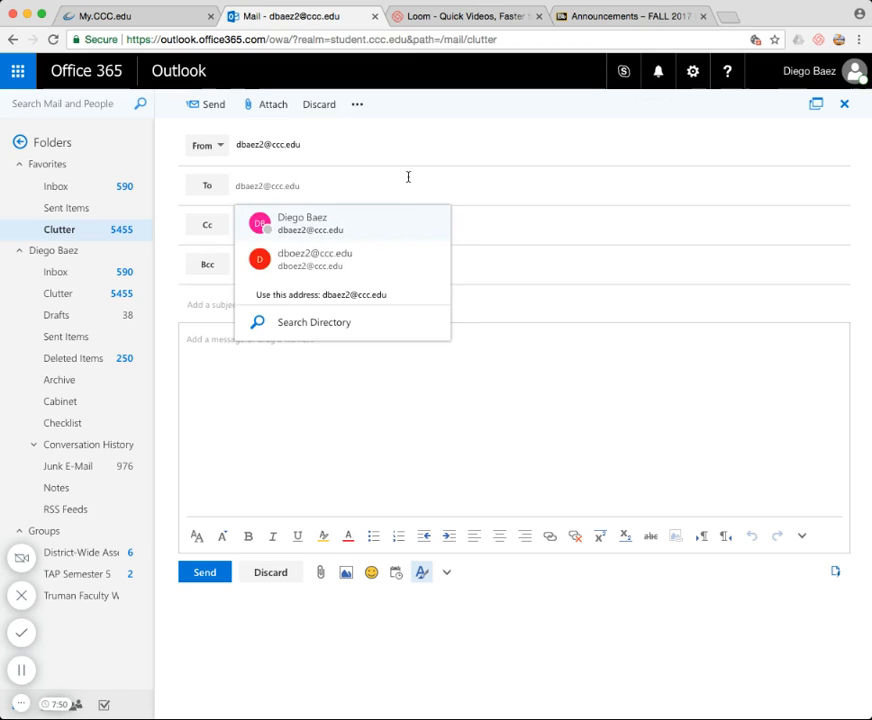
{"action": "mouse_move", "coordinate": [333, 260]}
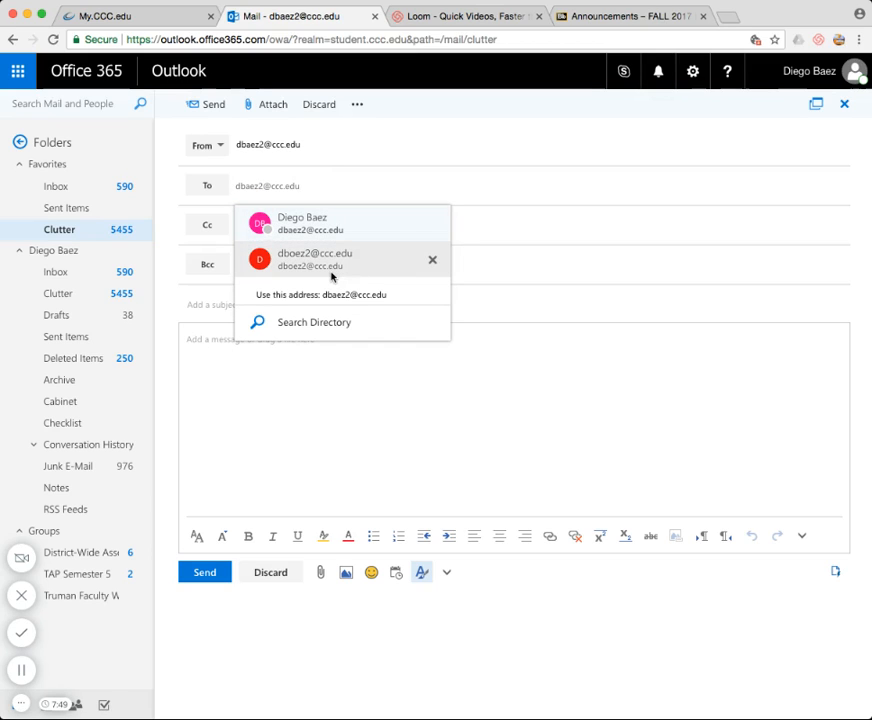
{"action": "mouse_move", "coordinate": [342, 223]}
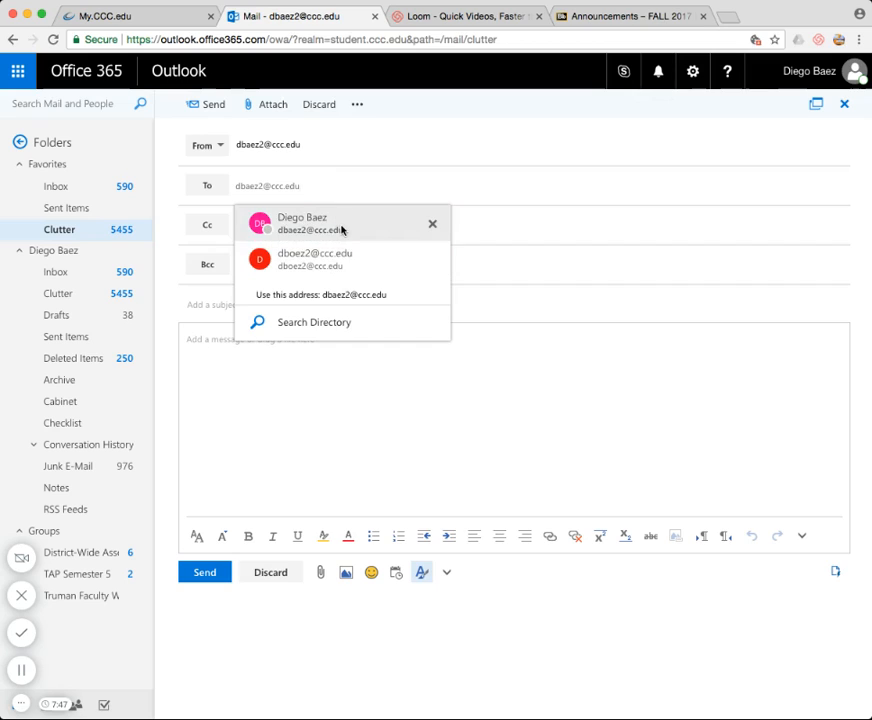
{"action": "left_click", "coordinate": [302, 222]}
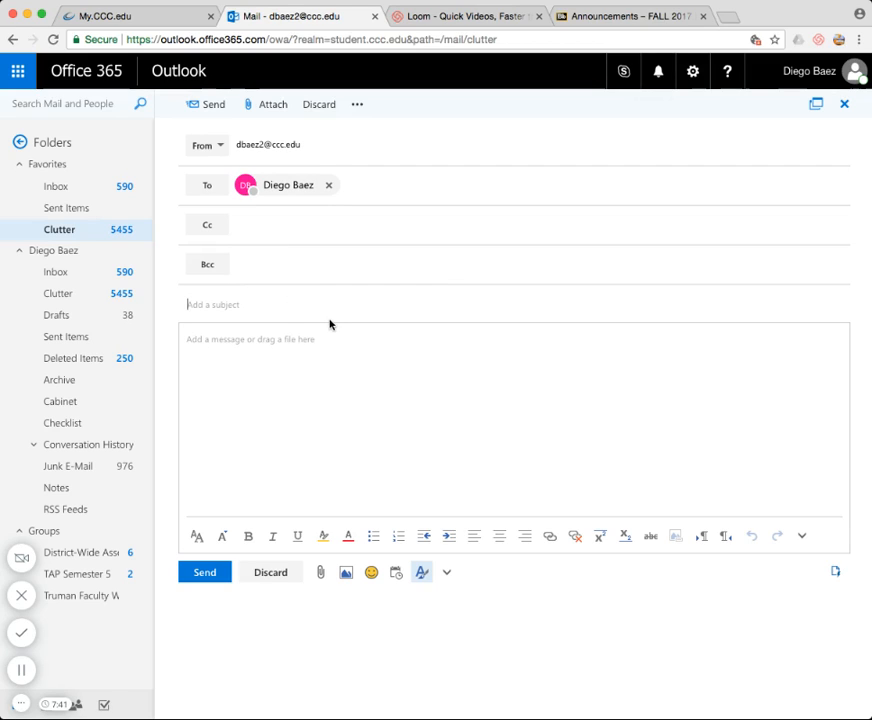
- Send 'First Day Email Assignment' with body 'Hi Diego,' and a 'Sincerely, Your name' sign-off
{"action": "type", "text": "First Day Email Assignment"}
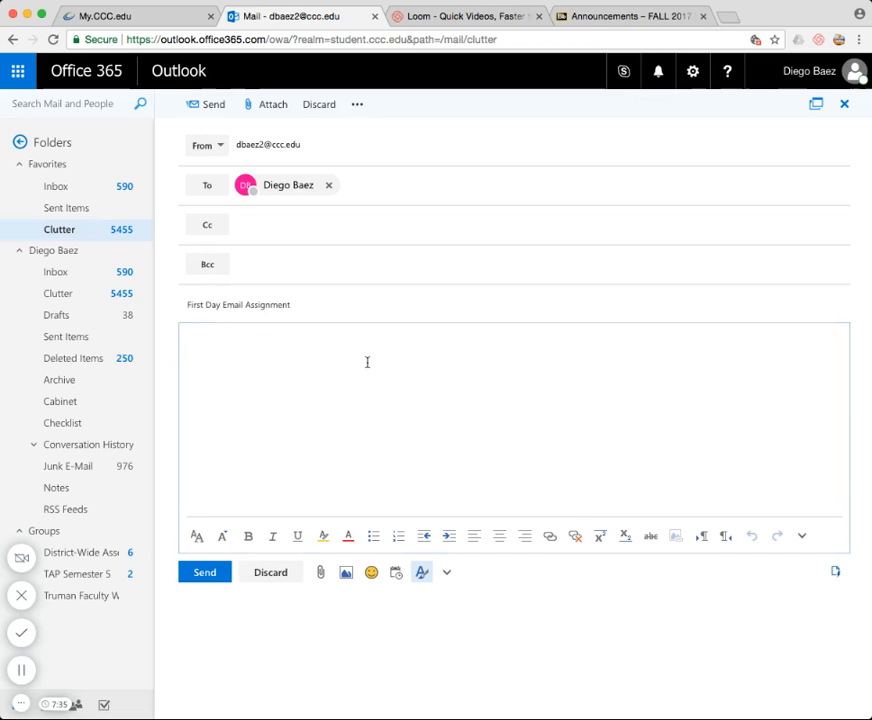
{"action": "type", "text": "Hi Diego,"}
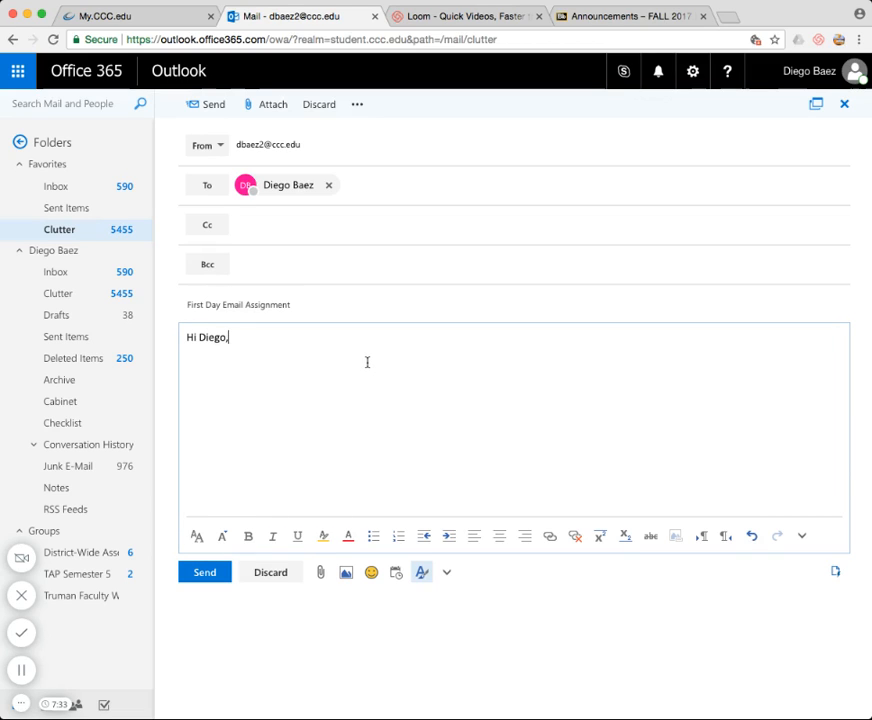
{"action": "type", "text": "Sincere"}
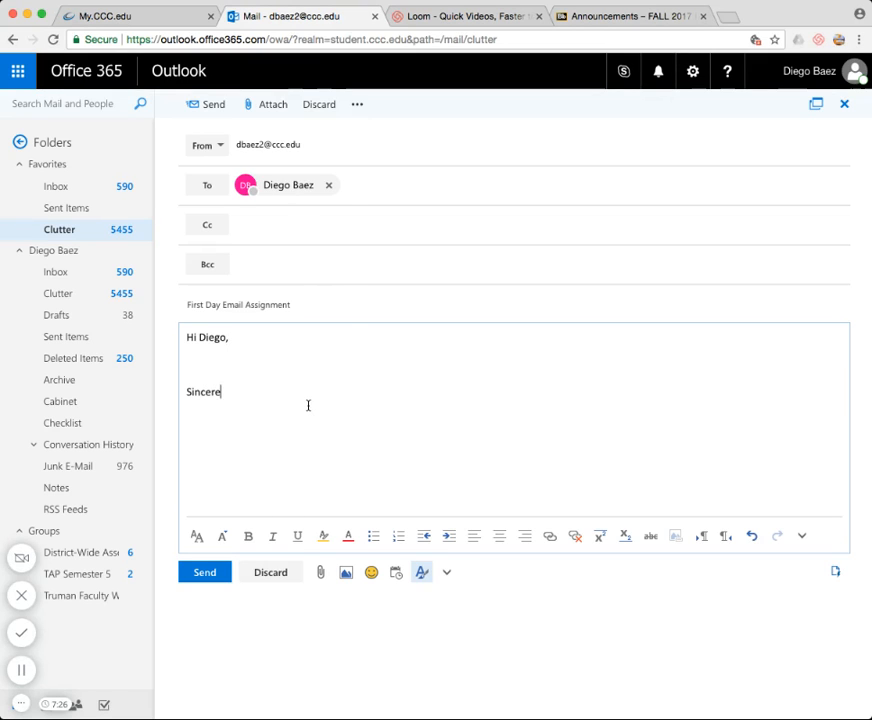
{"action": "type", "text": "ly,"}
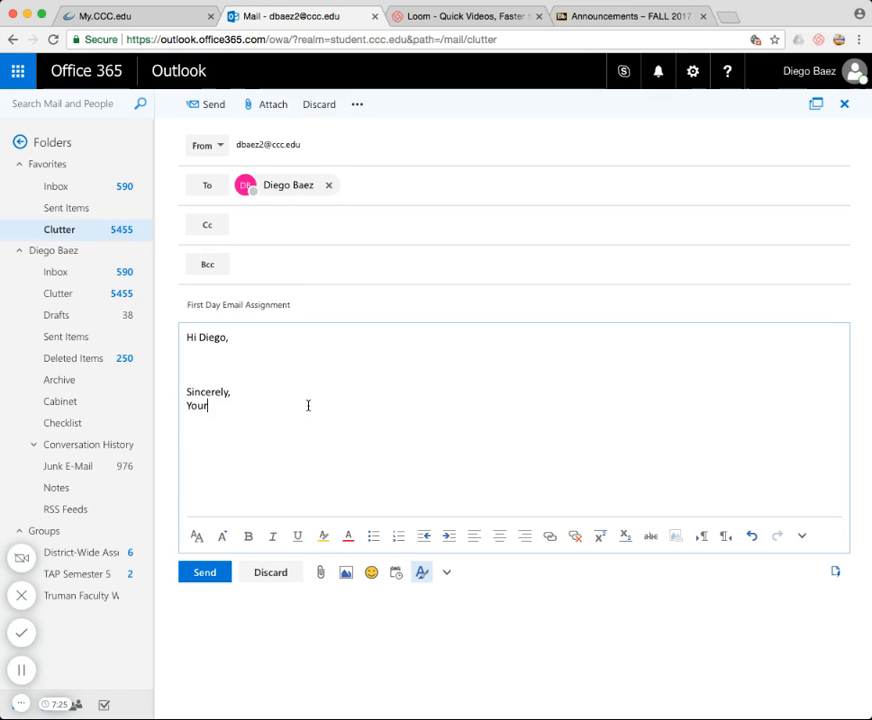
{"action": "type", "text": "name"}
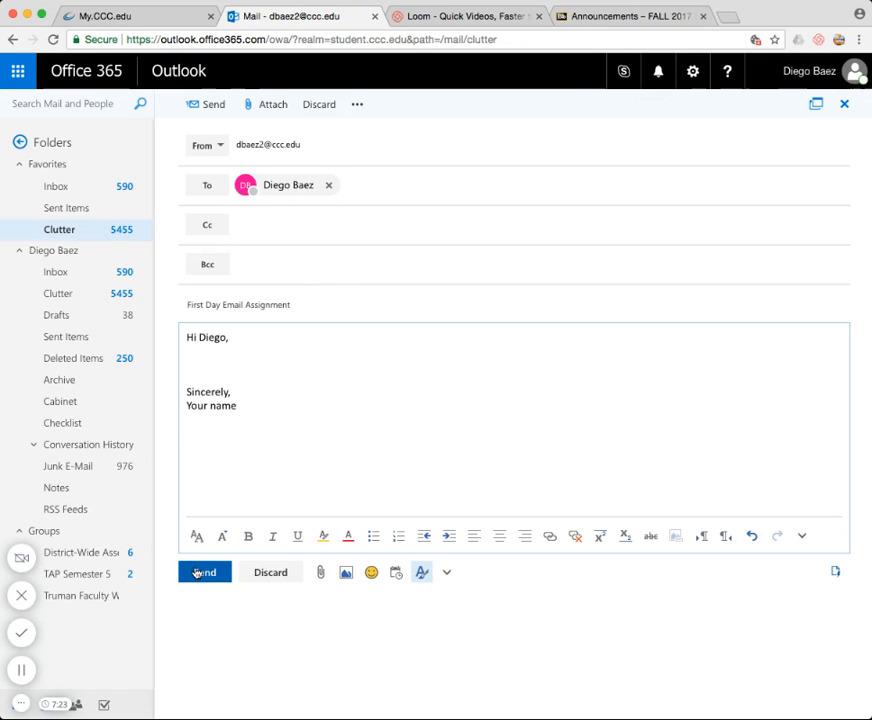
{"action": "left_click", "coordinate": [204, 571]}
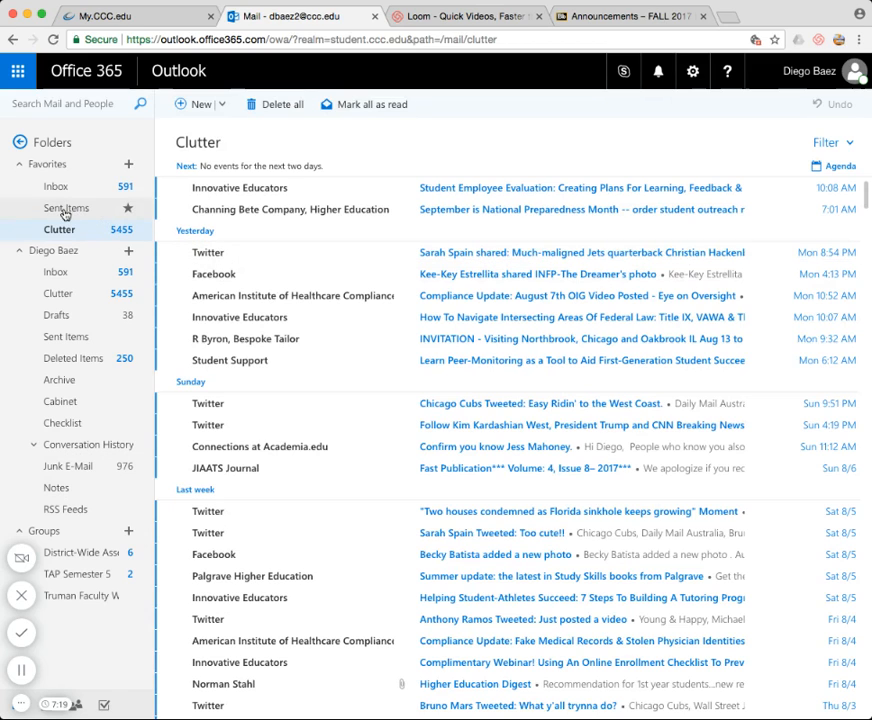
- Check that 'First Day Email Assignment' shows in Sent Items and in the Inbox
{"action": "left_click", "coordinate": [66, 208]}
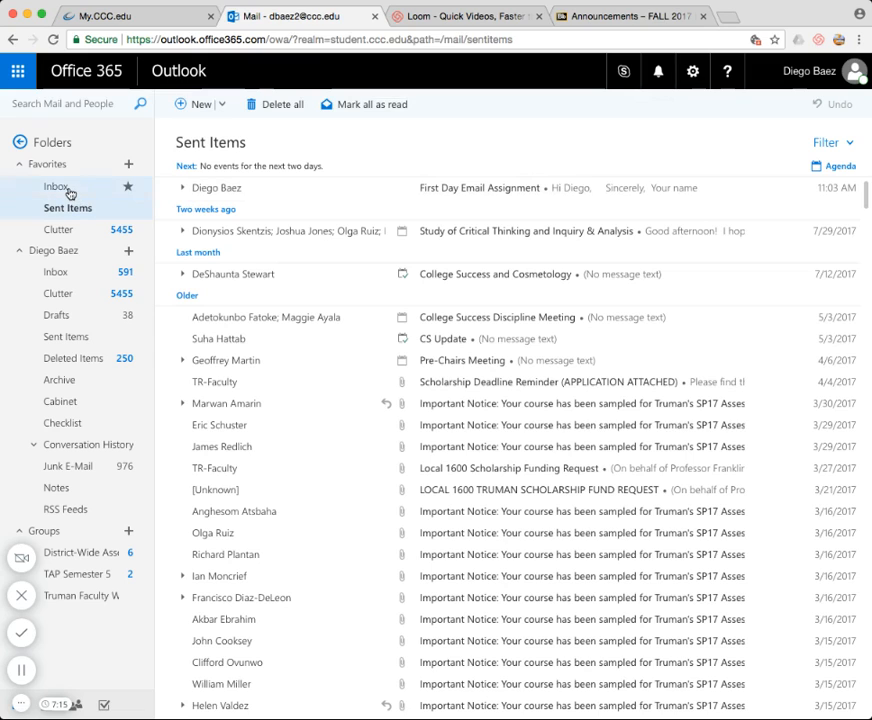
{"action": "left_click", "coordinate": [56, 186]}
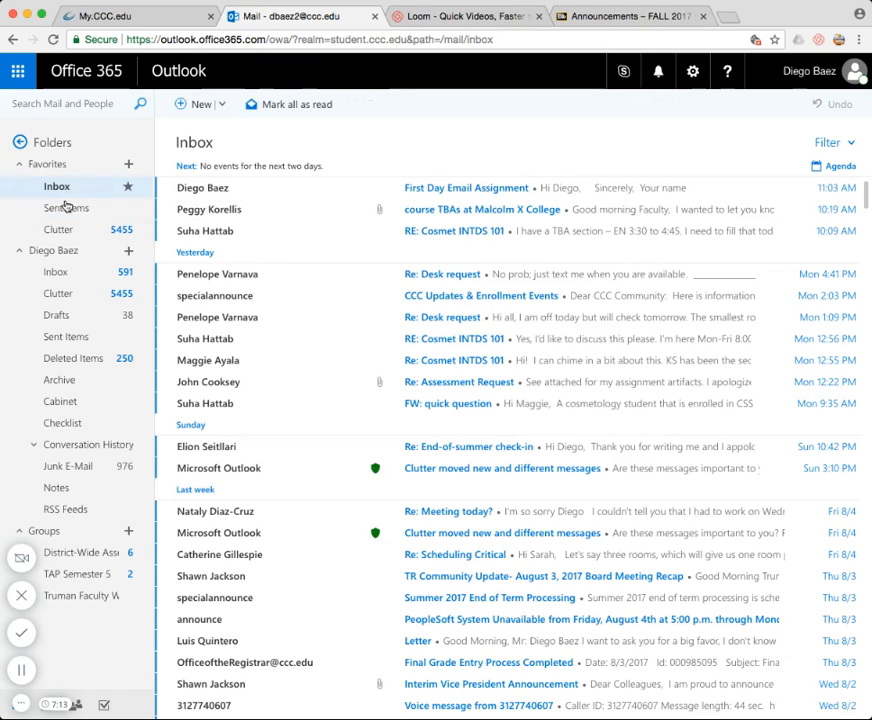